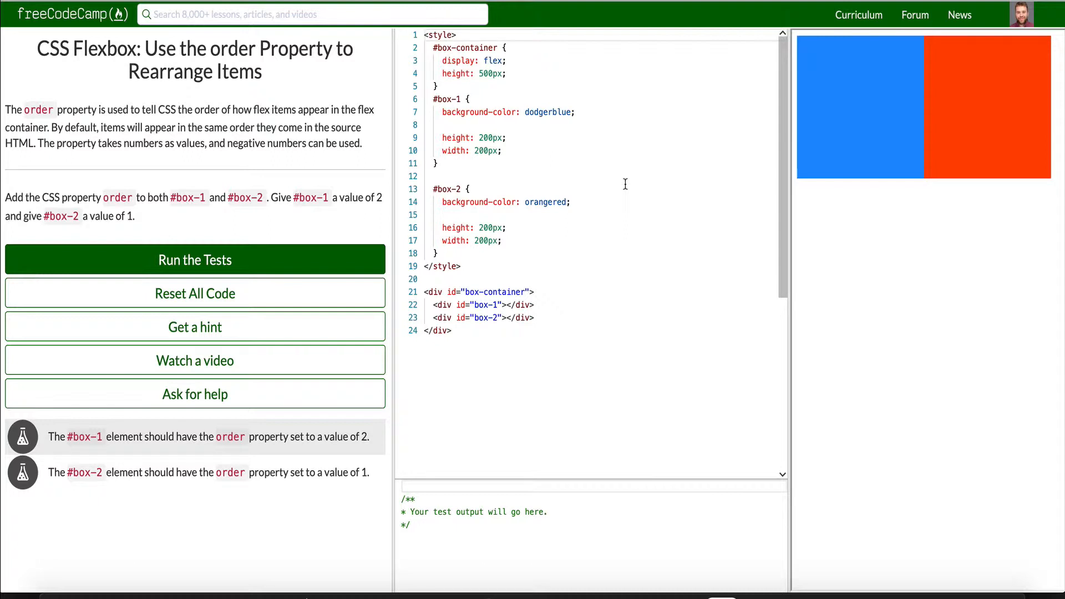
pyautogui.moveTo(363, 239)
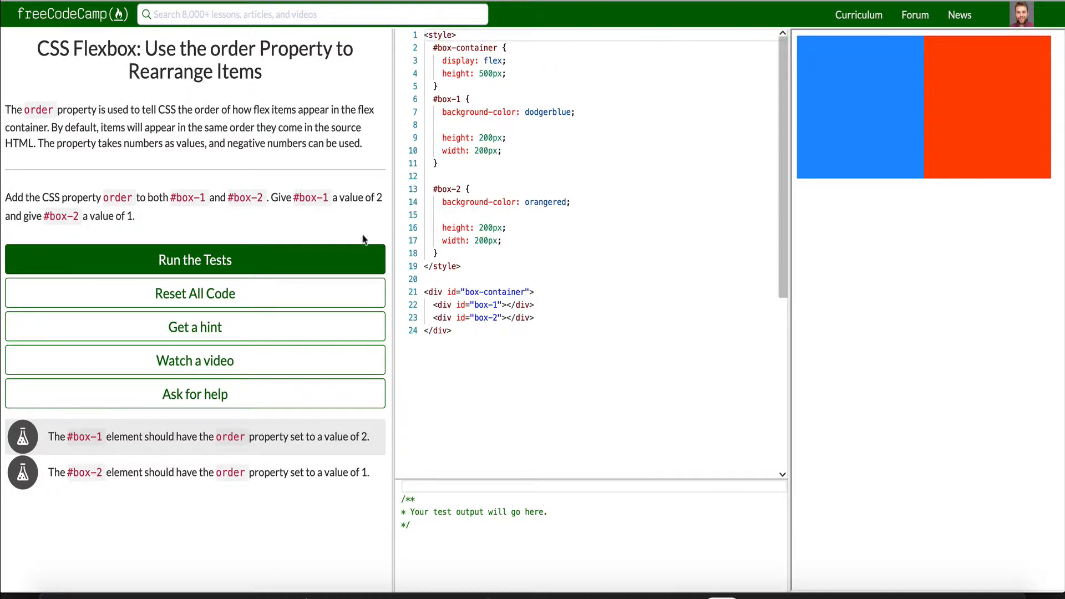
pyautogui.moveTo(279, 245)
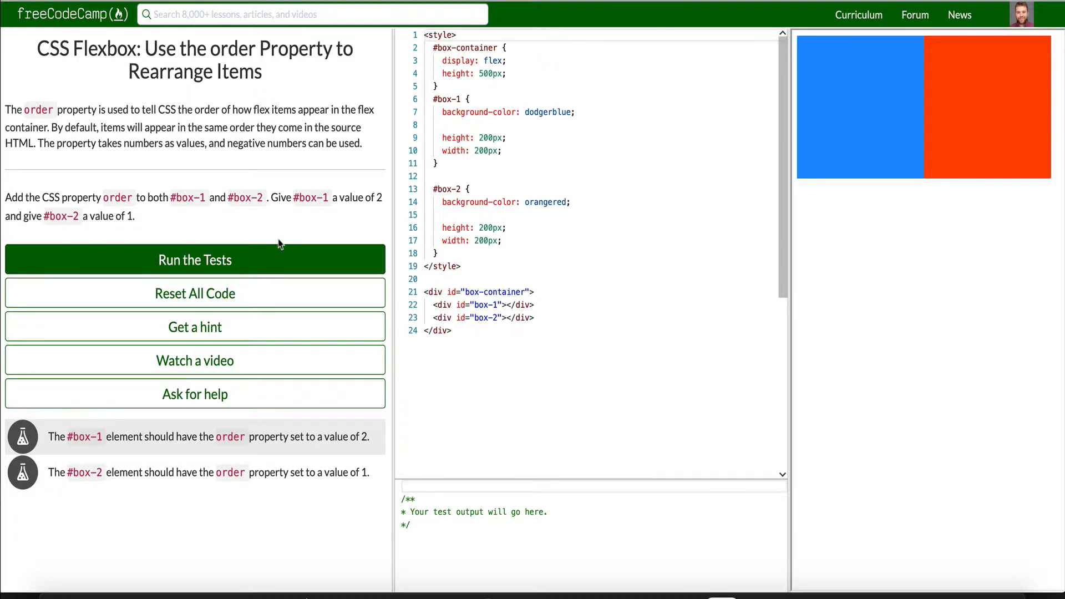
pyautogui.moveTo(118, 197)
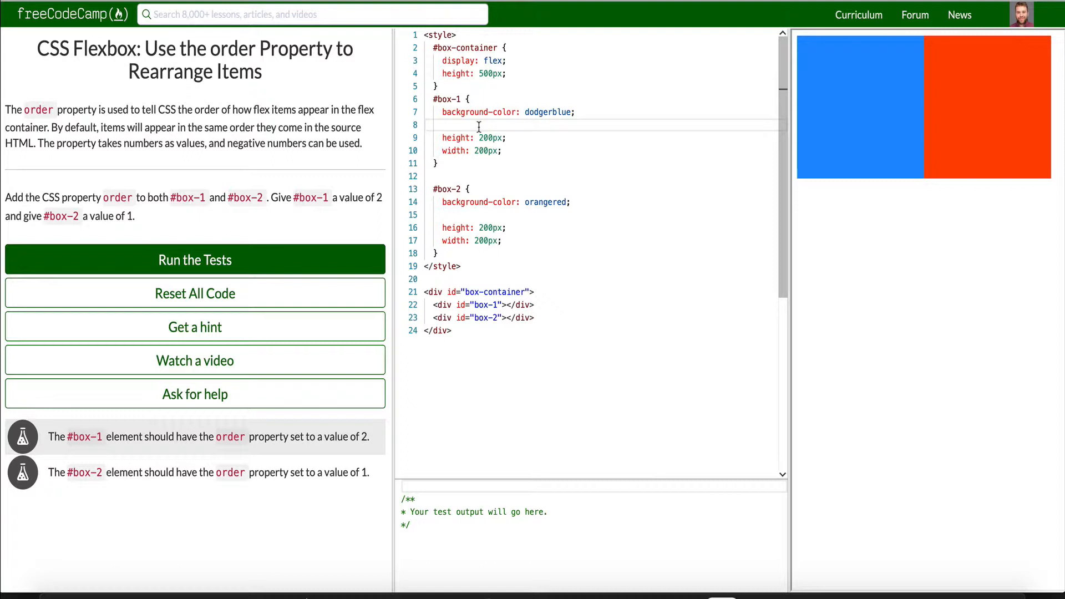
# Give #box-1 an order of 2.
pyautogui.write('orde')
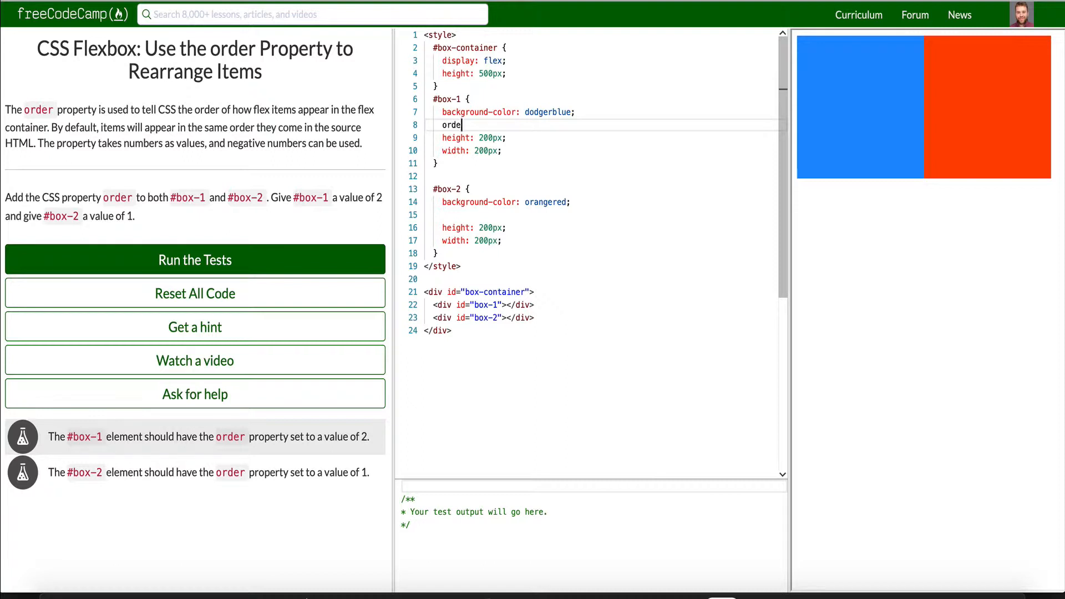
pyautogui.write('r: 2;')
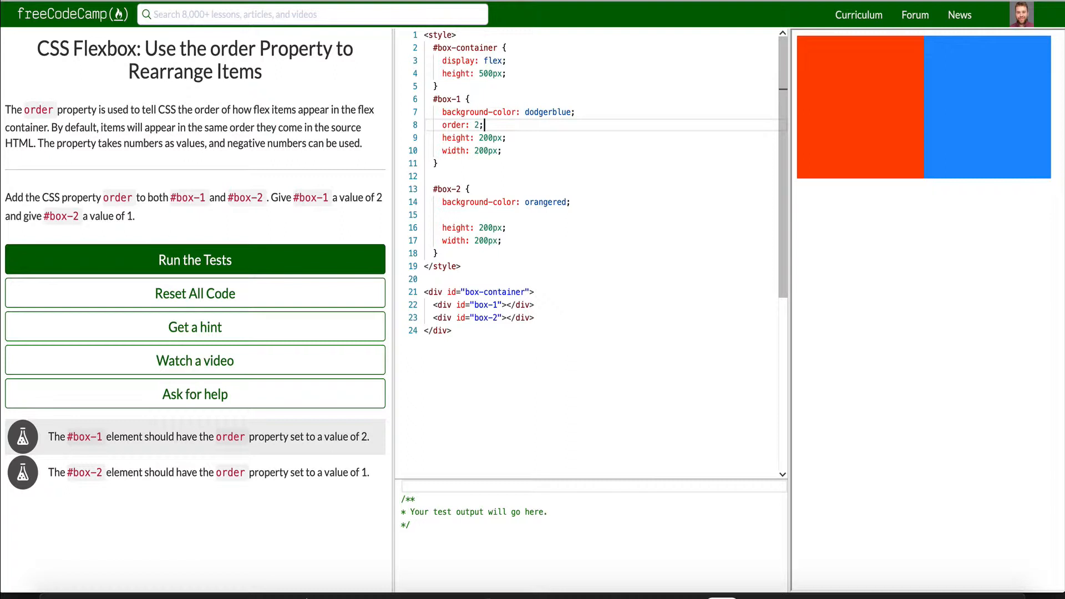
pyautogui.press('Backspace')
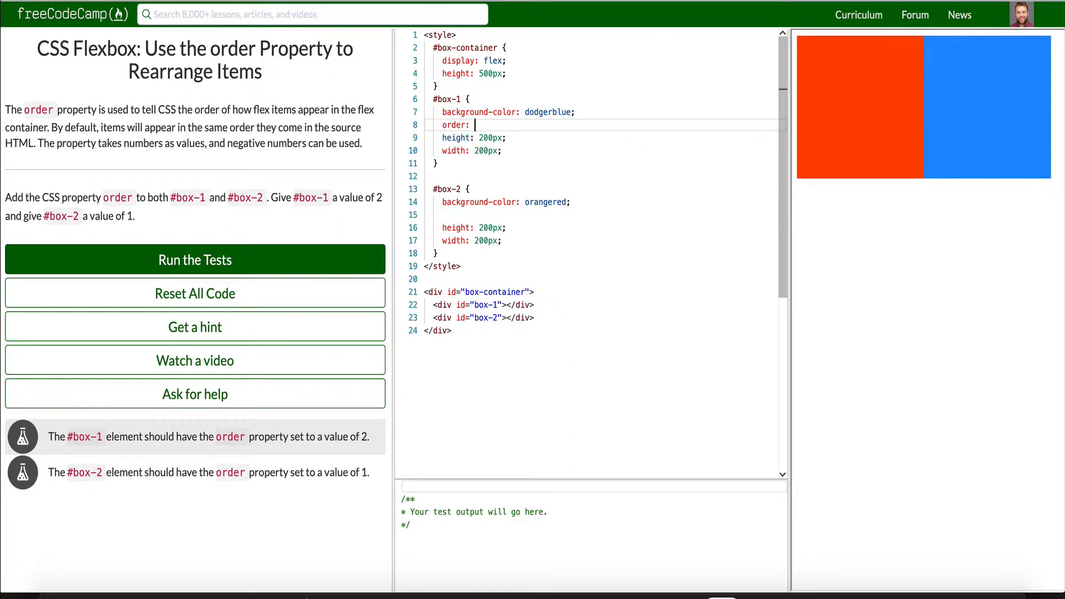
pyautogui.write('10')
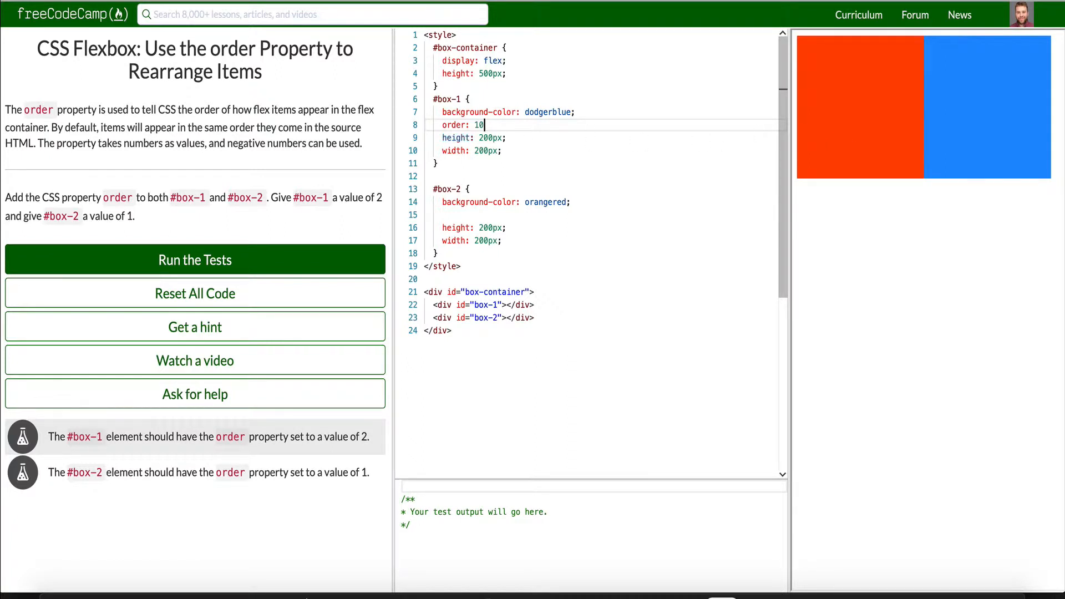
pyautogui.write(';')
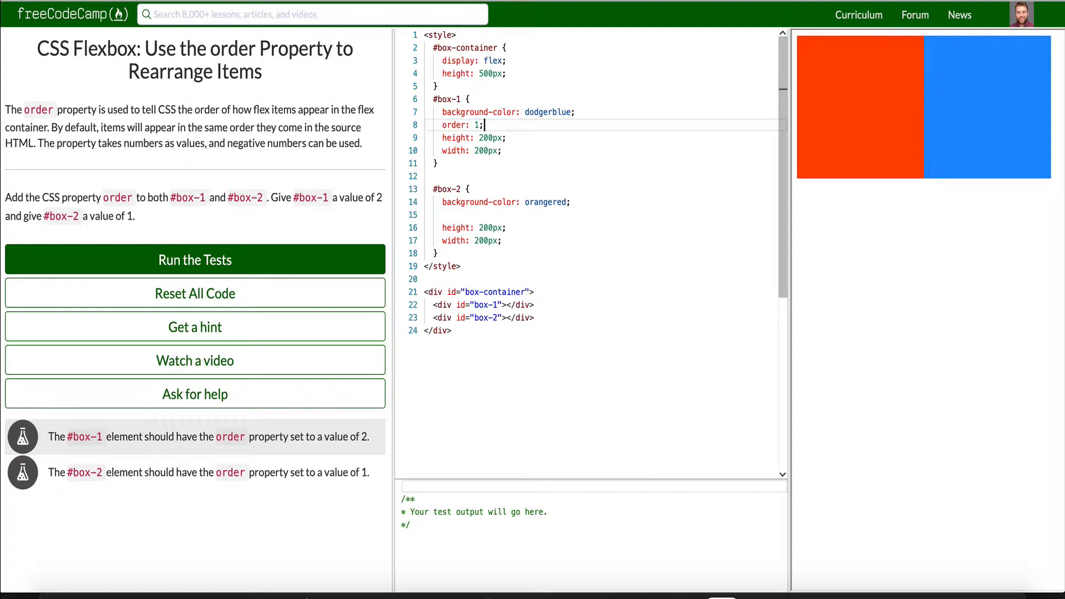
pyautogui.write('2')
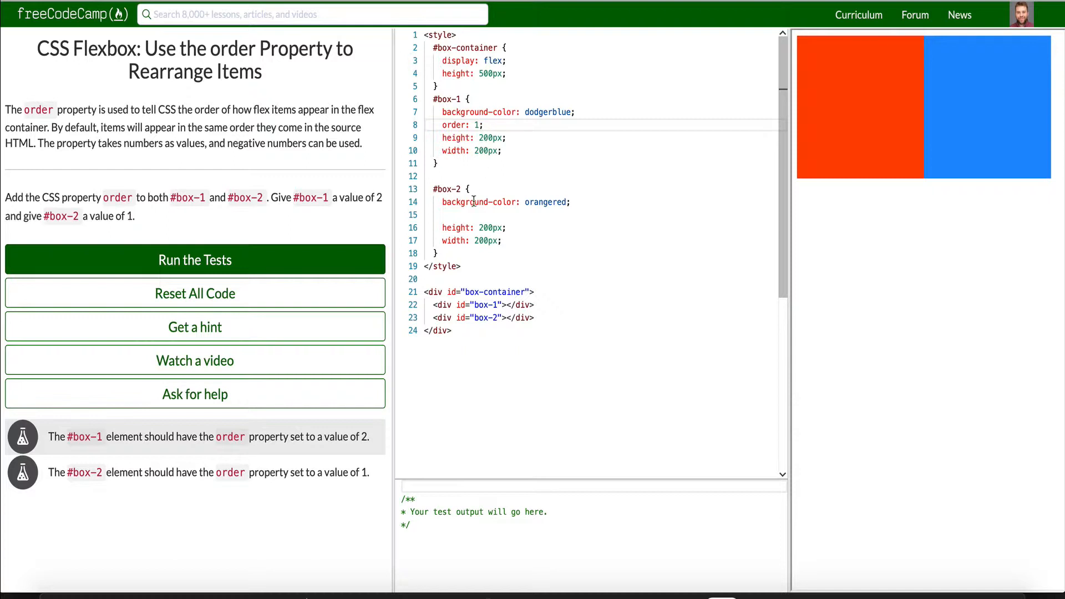
# Give #box-2 an order of 1 and run the tests on the order challenge.
pyautogui.write('order')
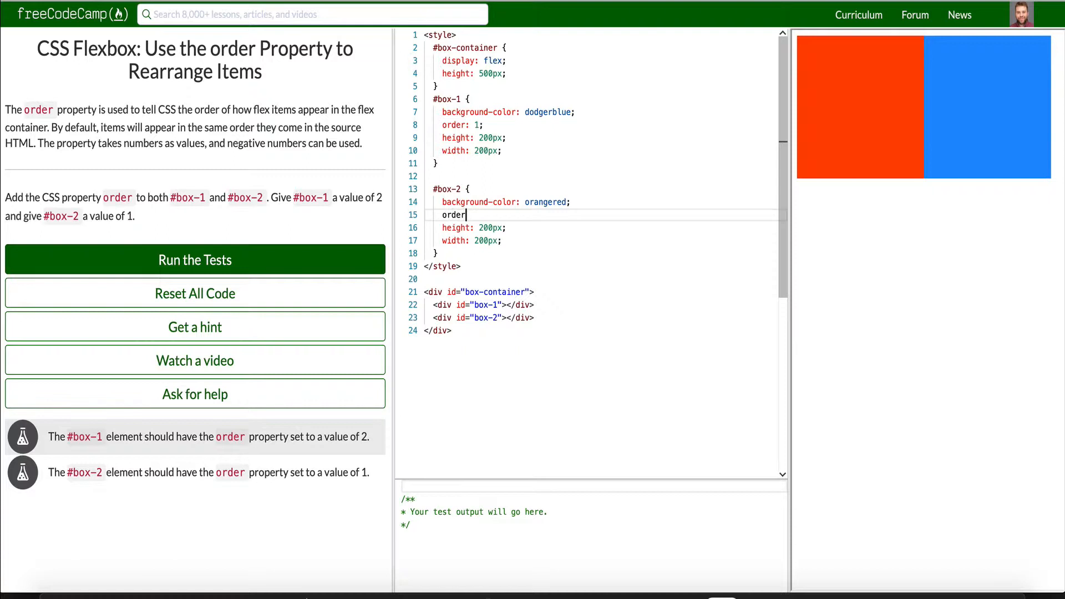
pyautogui.write(': 2;')
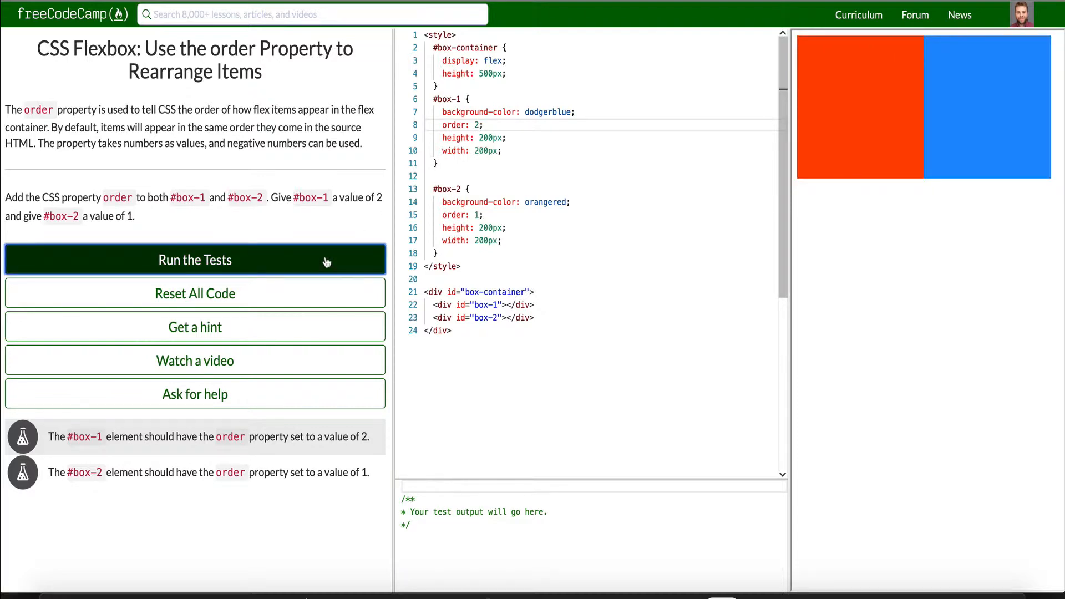
pyautogui.click(195, 260)
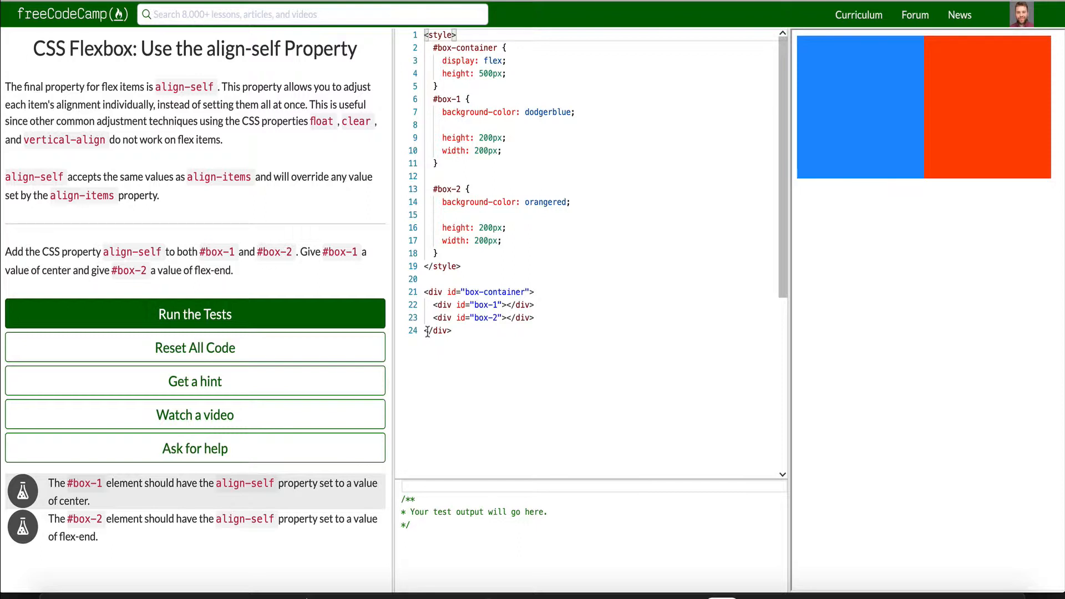
pyautogui.moveTo(232, 223)
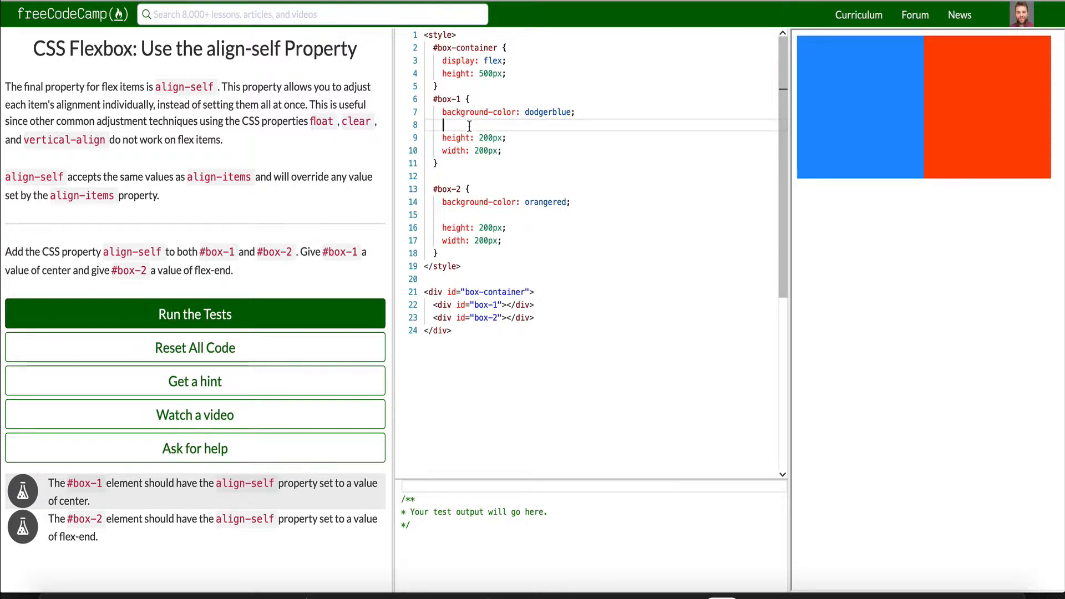
# Add align-self: center to #box-1 and align-self: flex-end to #box-2.
pyautogui.write('align-self:')
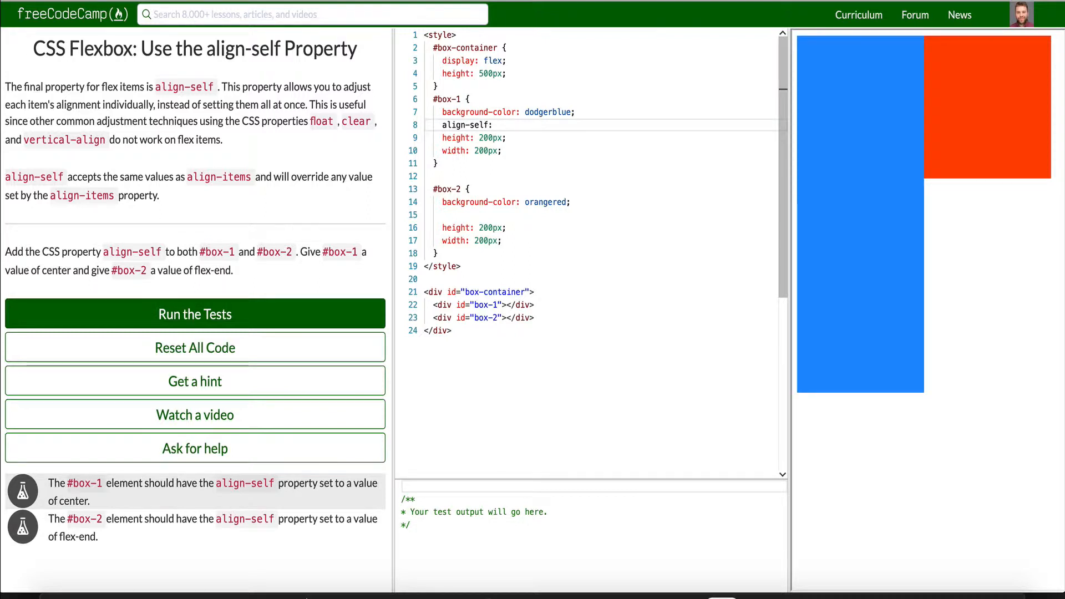
pyautogui.write('center;')
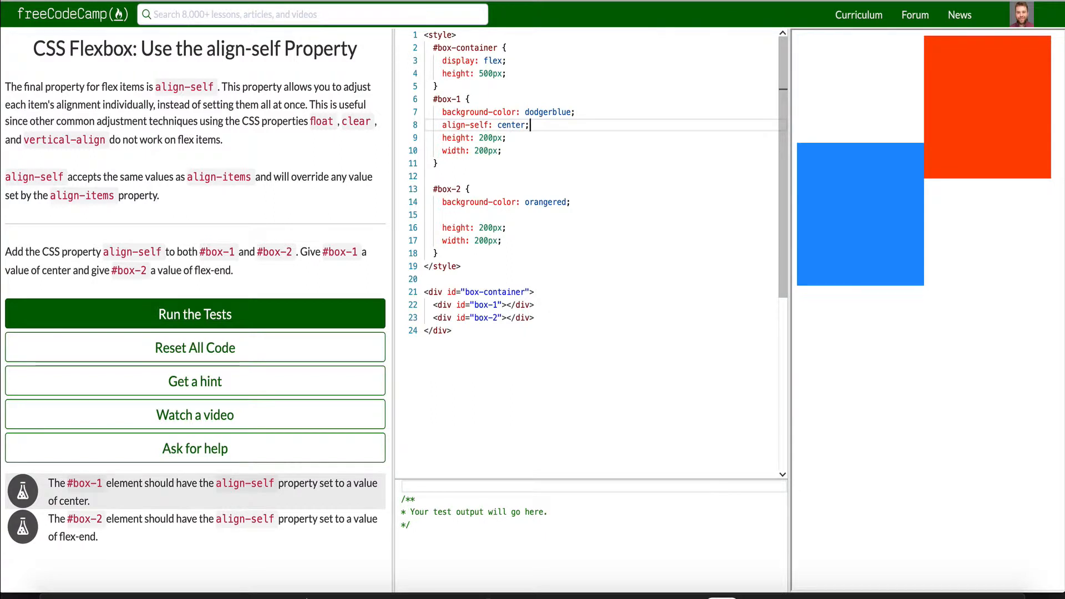
pyautogui.write('ali')
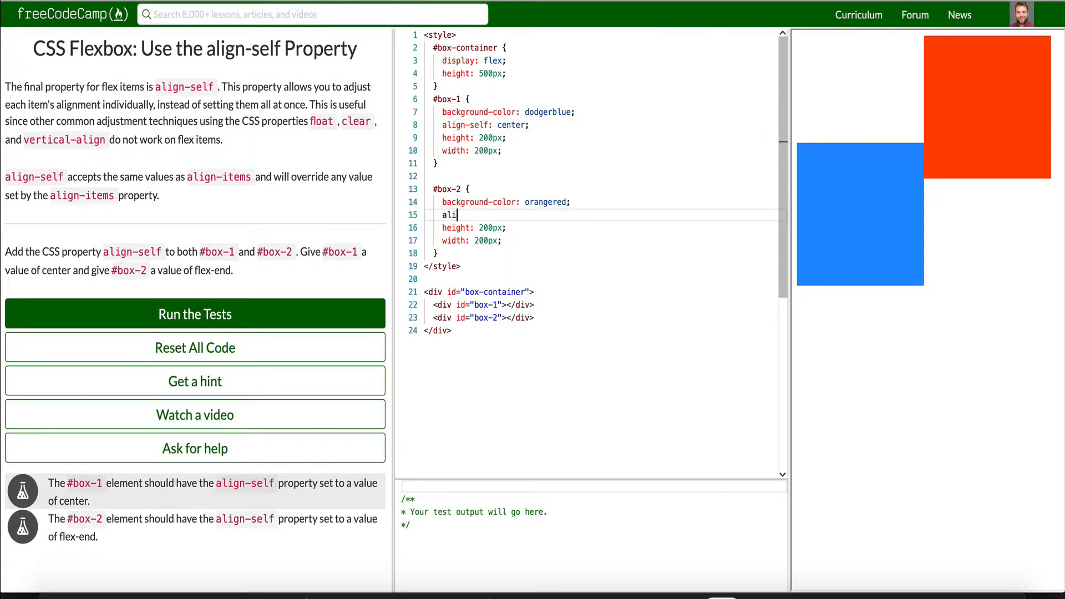
pyautogui.write('gn-')
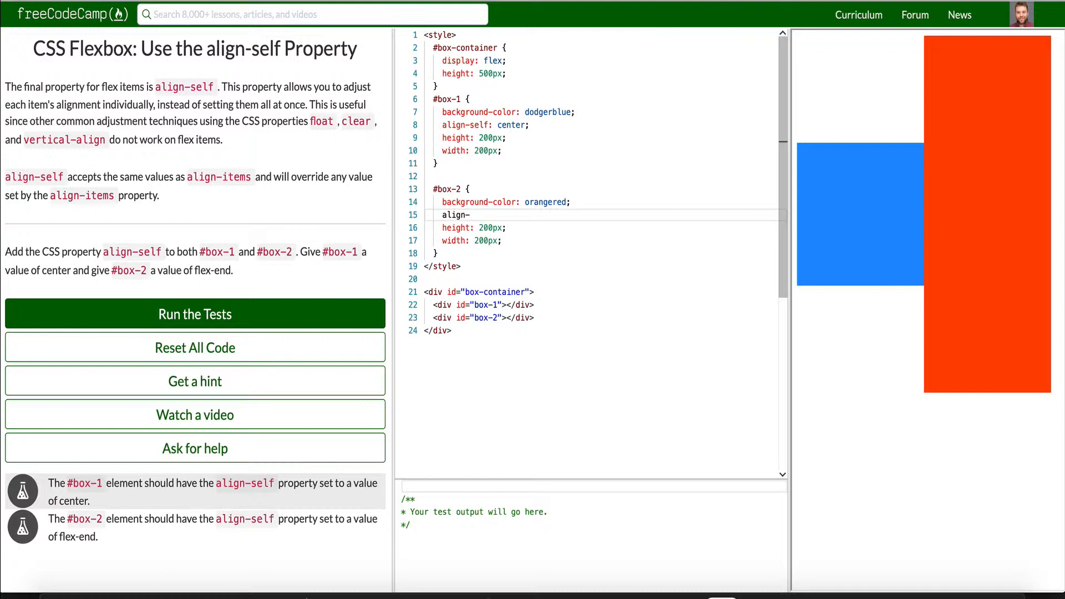
pyautogui.write('self: f')
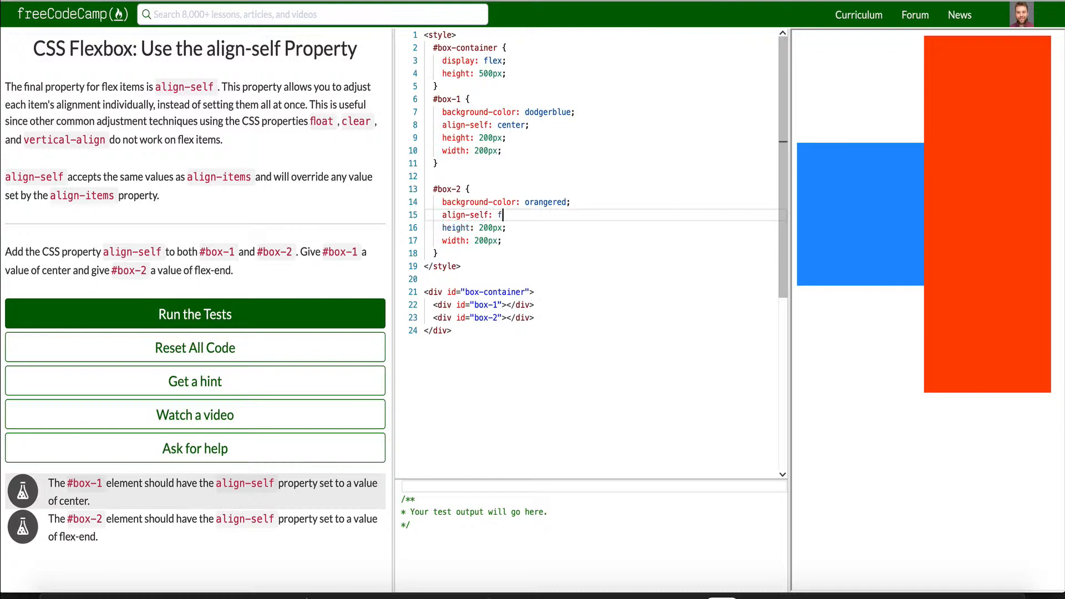
pyautogui.write('lex-end;')
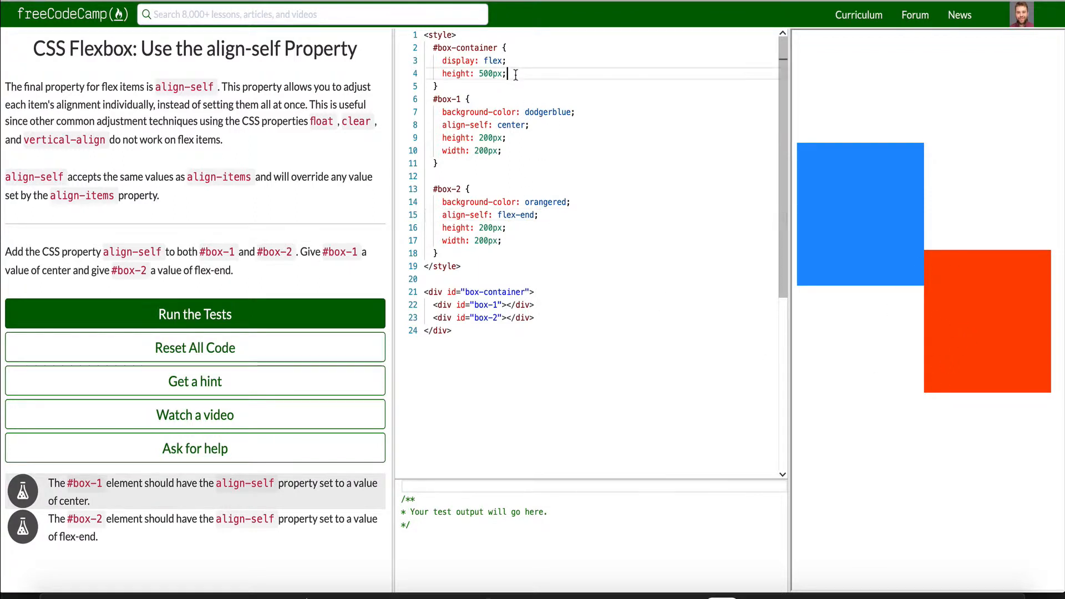
# Add a 2px solid red border to the container rule and select a line of code.
pyautogui.write('border: 2px so')
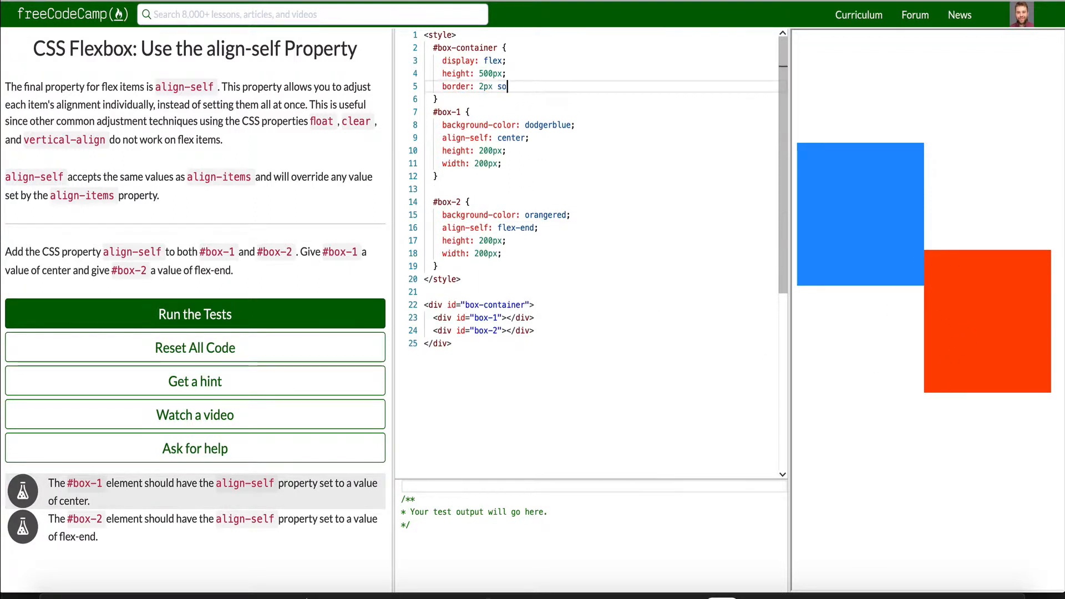
pyautogui.write('lid red;')
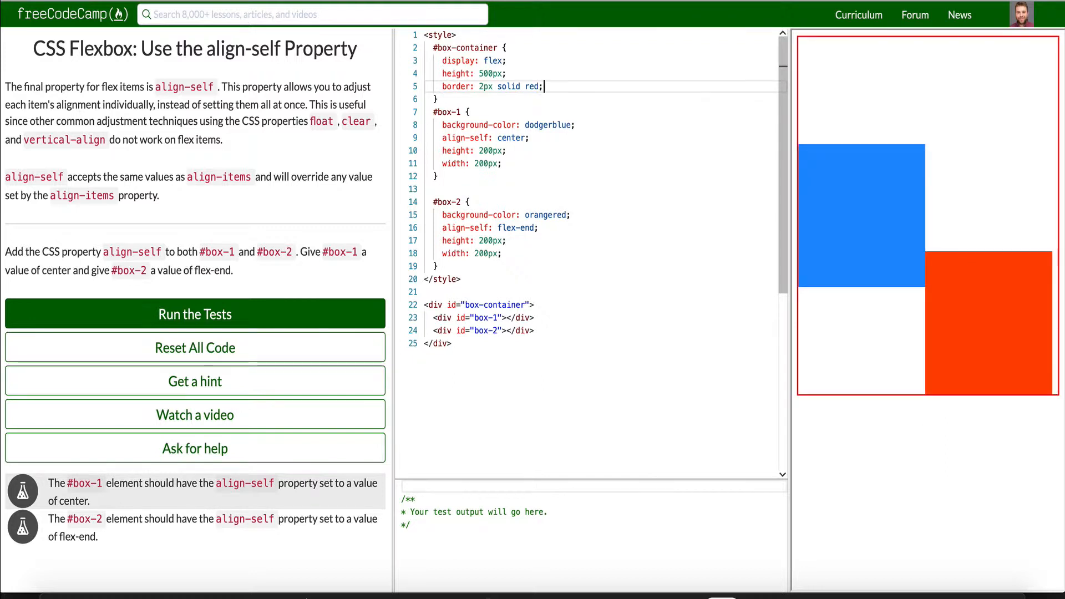
pyautogui.moveTo(992, 306)
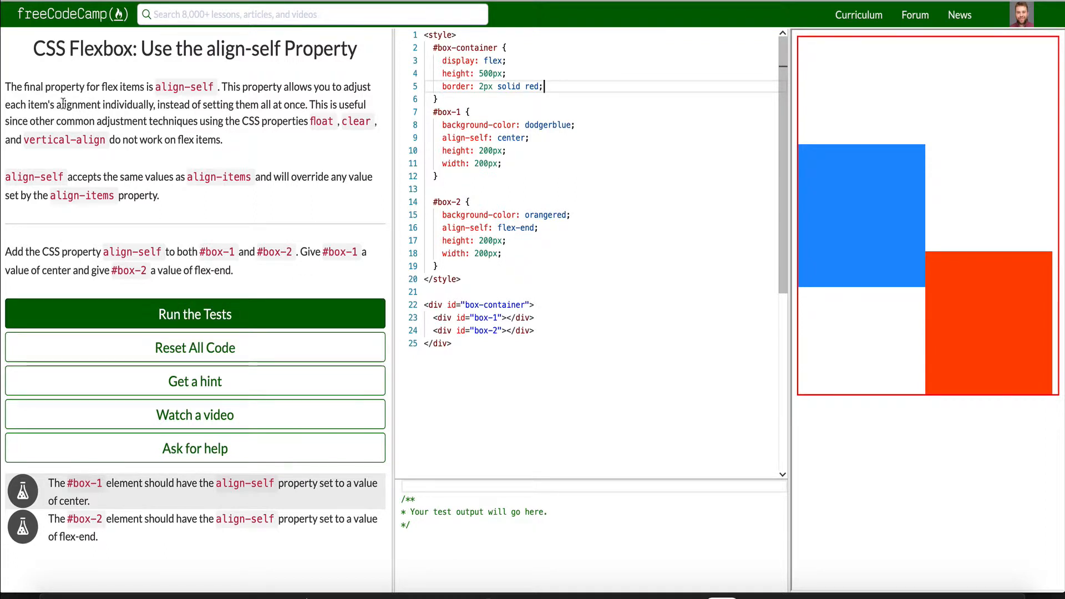
pyautogui.moveTo(60, 105); pyautogui.dragTo(169, 105)
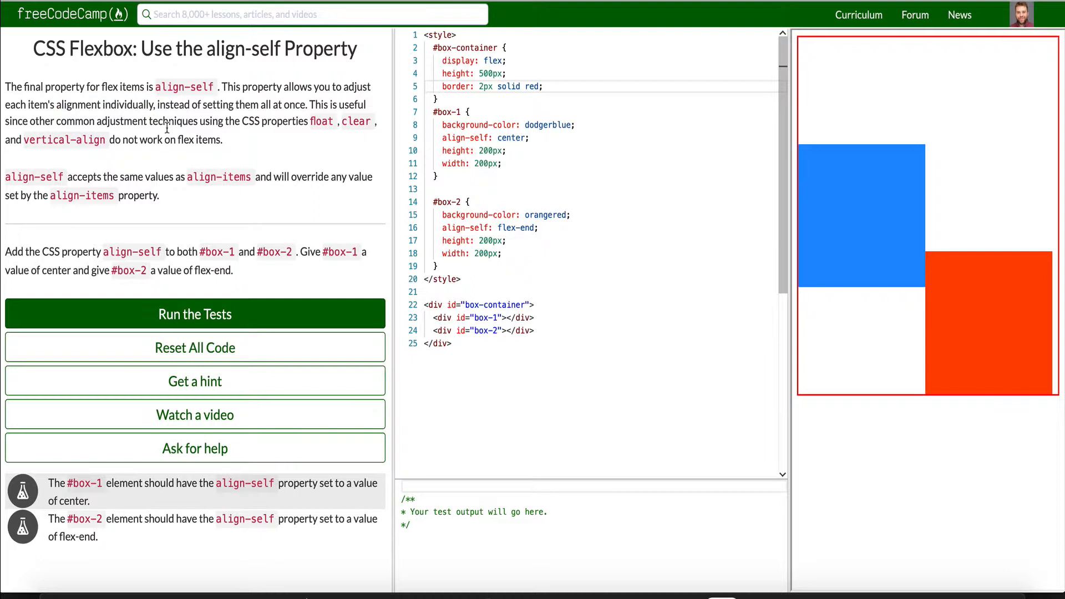
pyautogui.moveTo(352, 172)
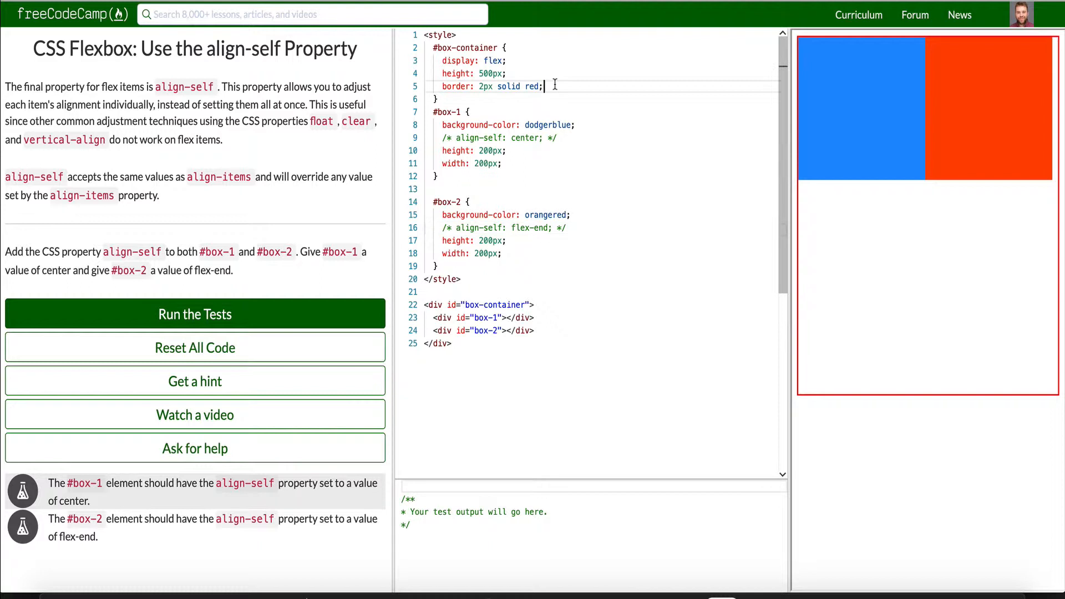
# Add align-items: flex-end to the container, pass the tests and go to the next challenge.
pyautogui.press('Enter')
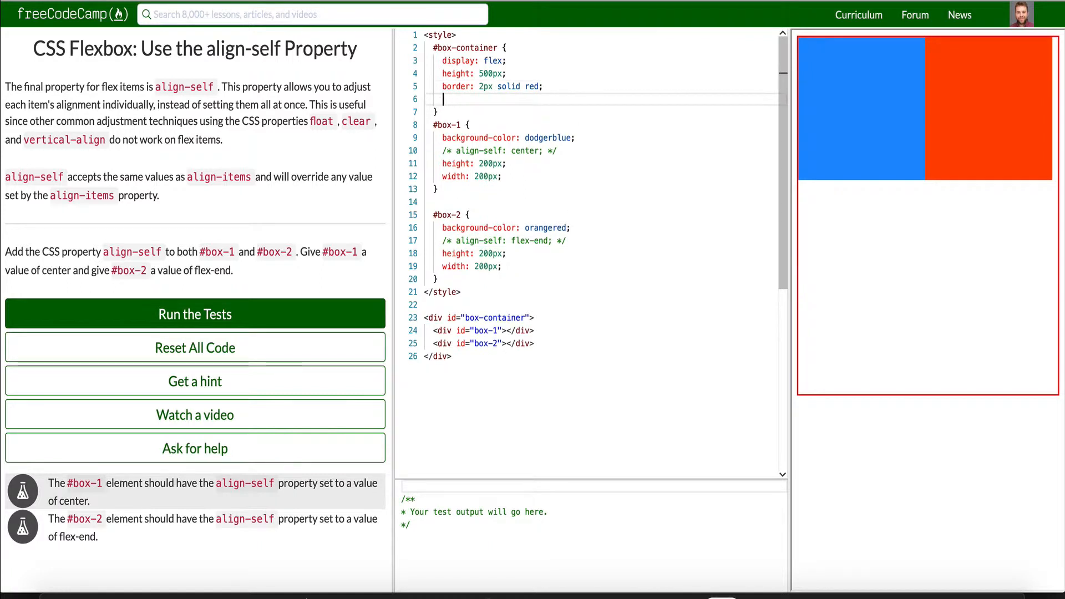
pyautogui.write('align-items: fle')
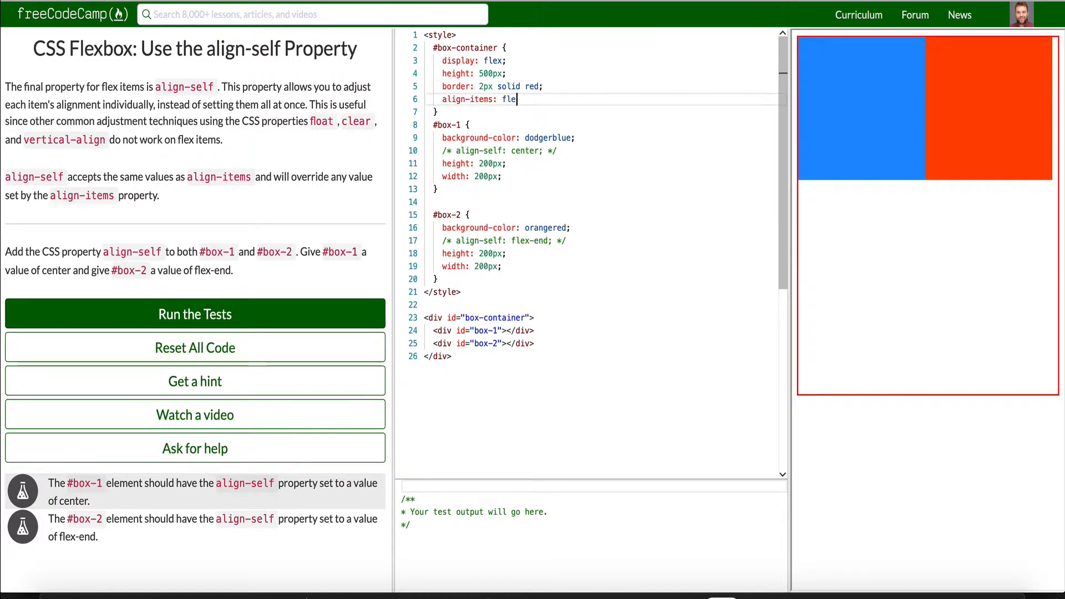
pyautogui.write('x-end; */')
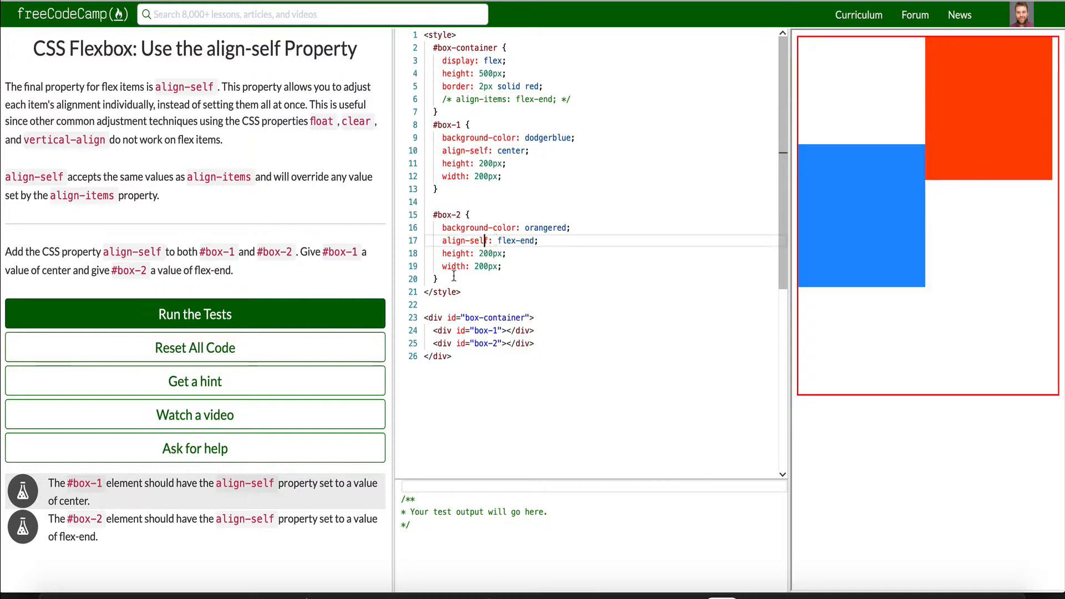
pyautogui.click(194, 314)
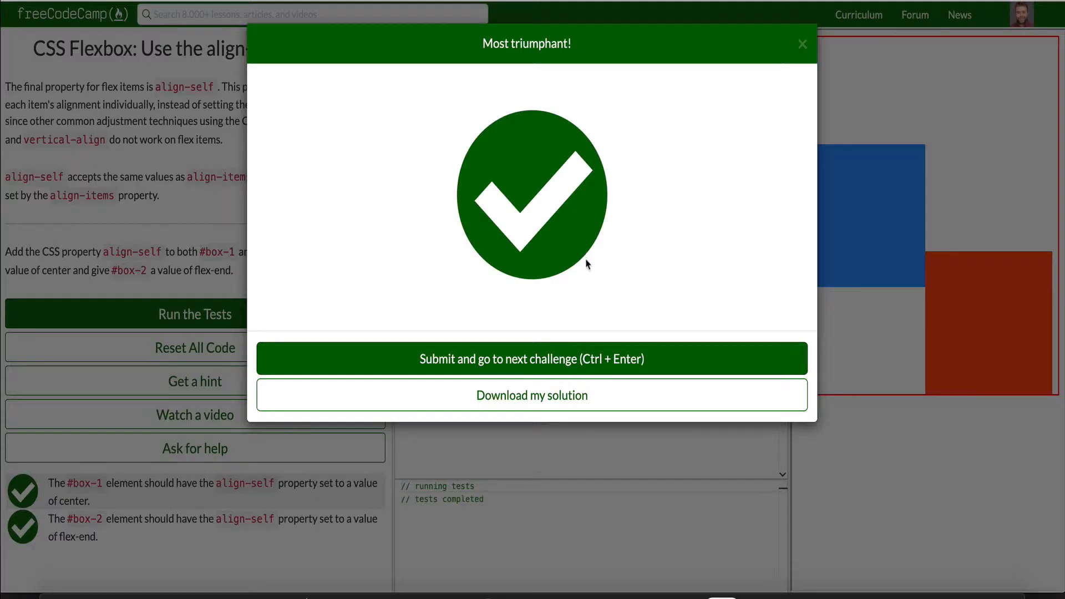
pyautogui.click(532, 359)
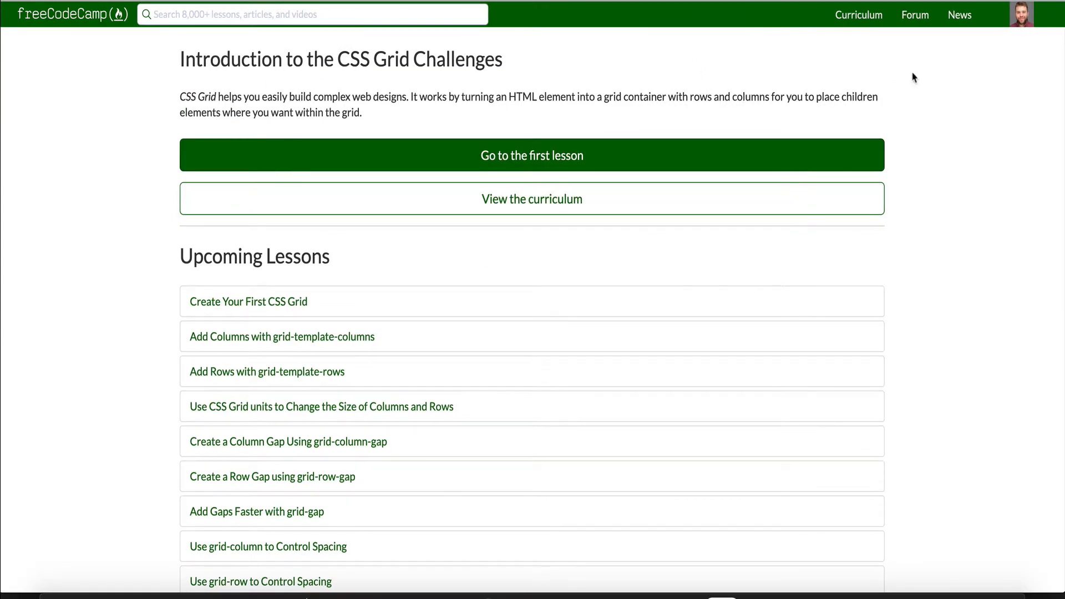
# Open the curriculum overview and scroll down through the certification list.
pyautogui.click(532, 198)
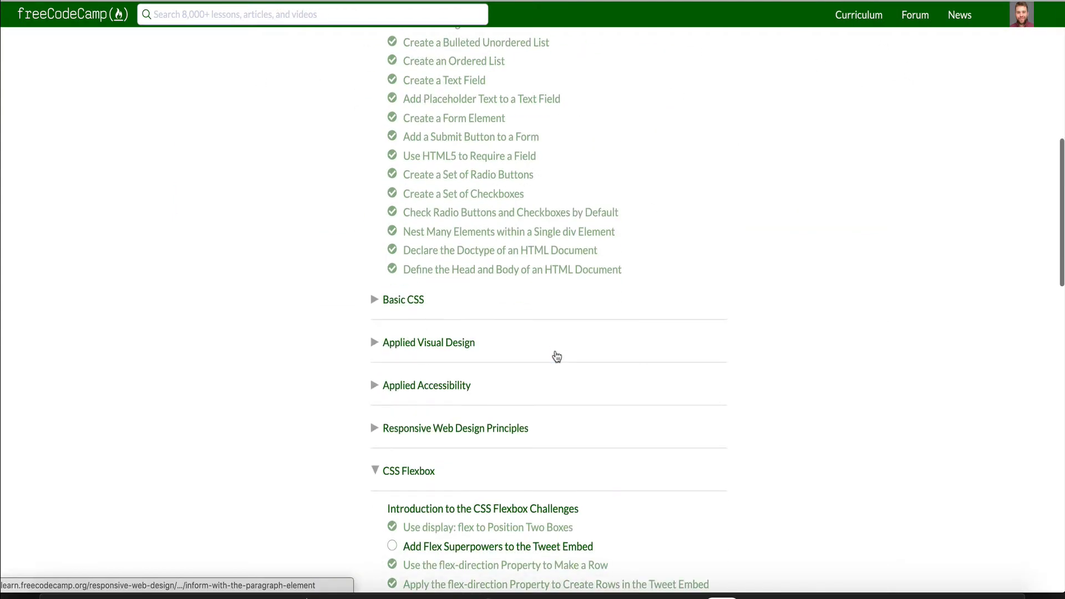
pyautogui.scroll(-3)
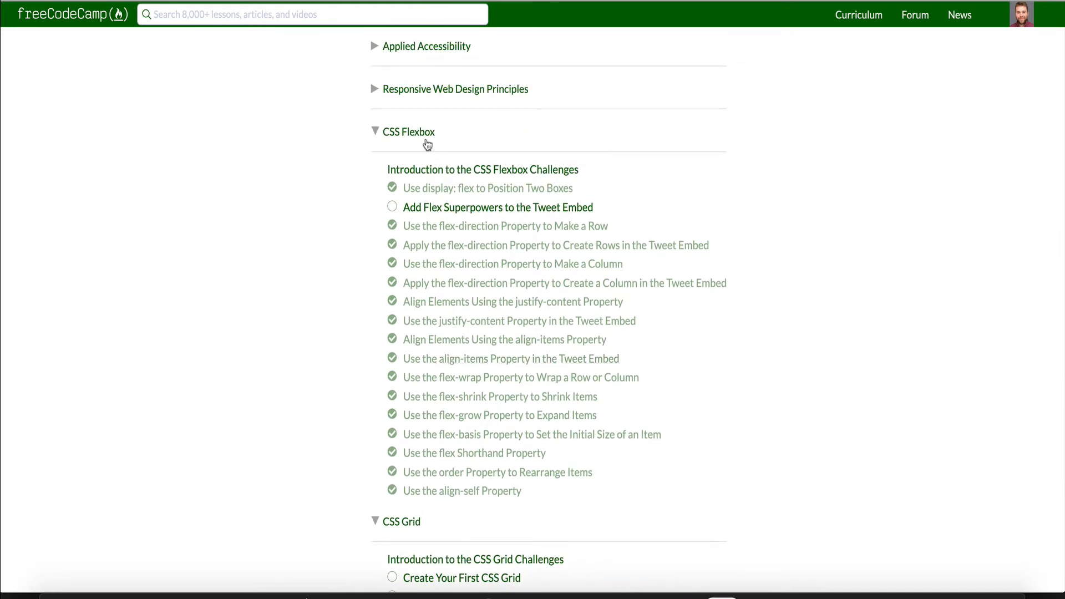
pyautogui.scroll(-3)
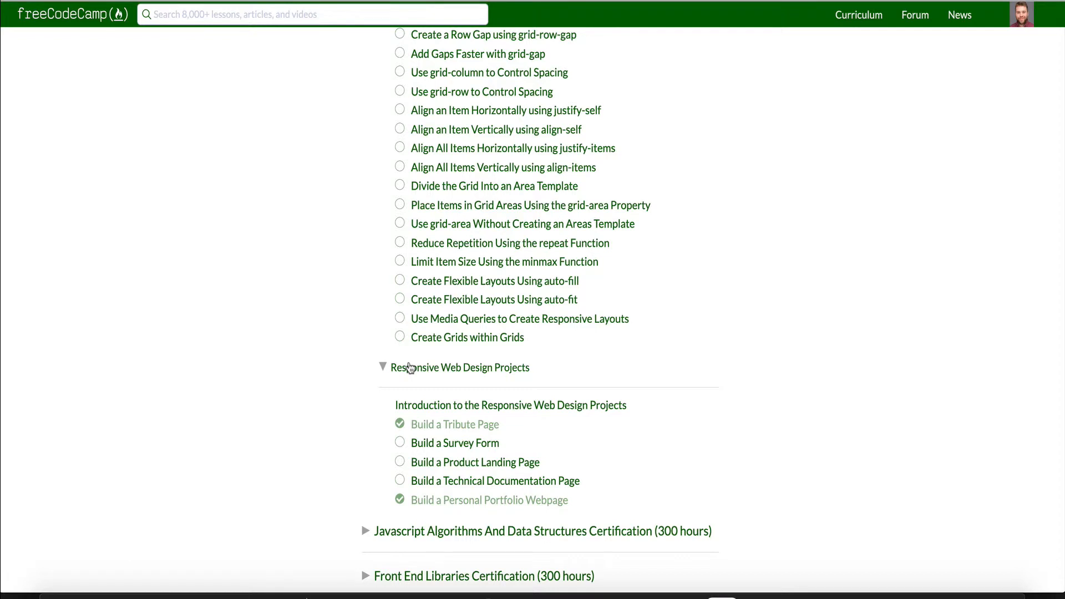
pyautogui.scroll(-3)
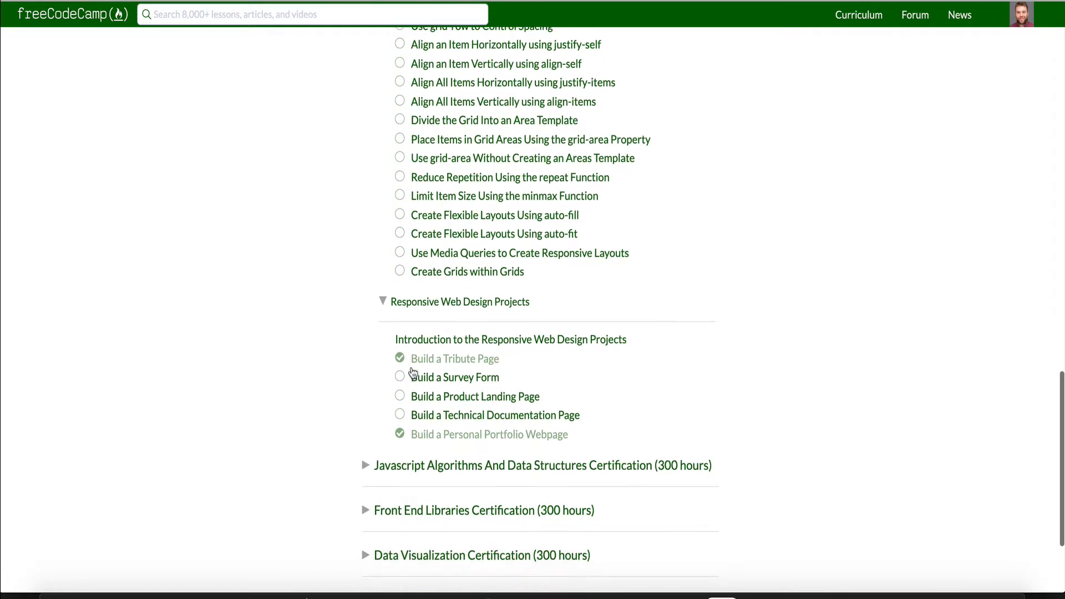
pyautogui.scroll(-3)
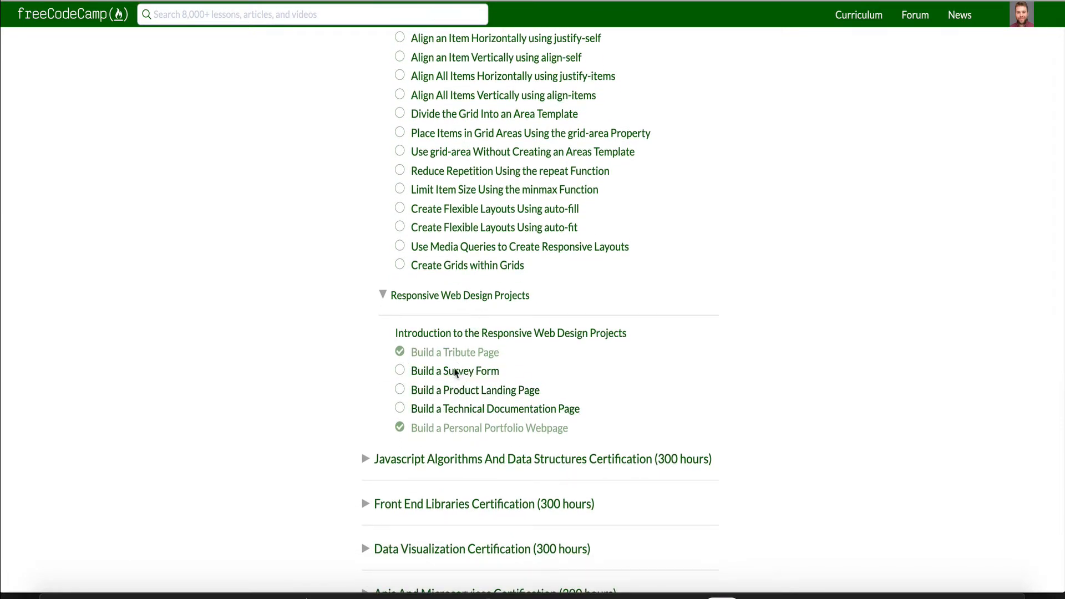
pyautogui.moveTo(455, 352)
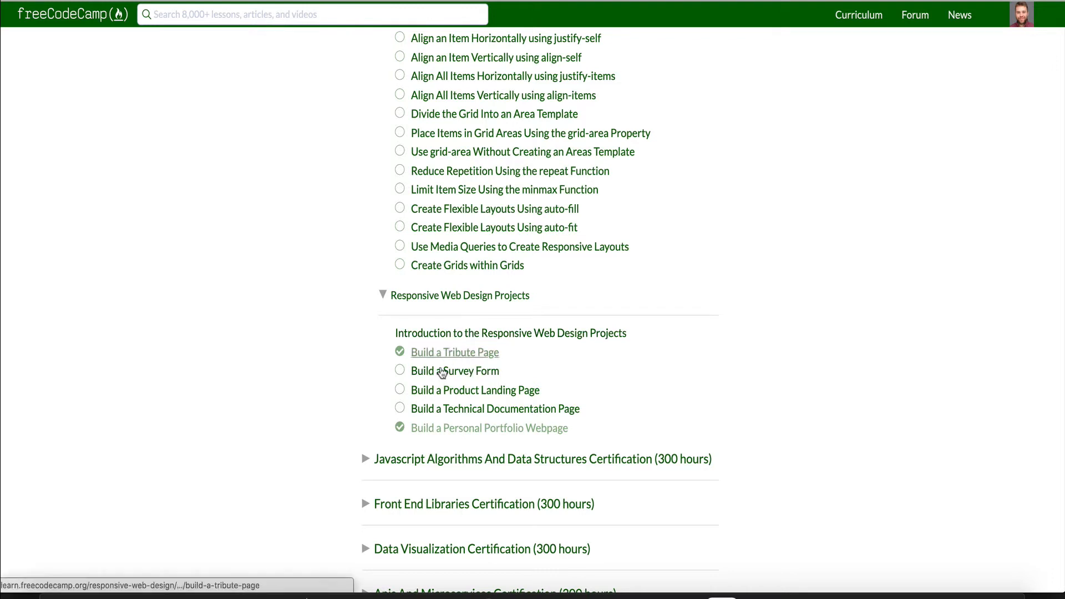
pyautogui.moveTo(496, 408)
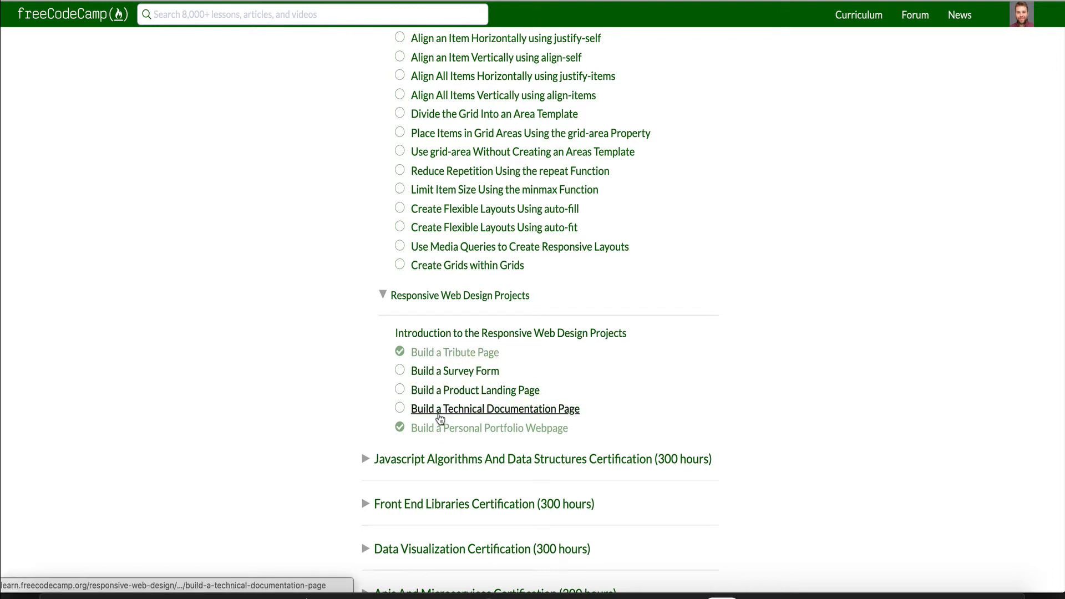
pyautogui.moveTo(510, 333)
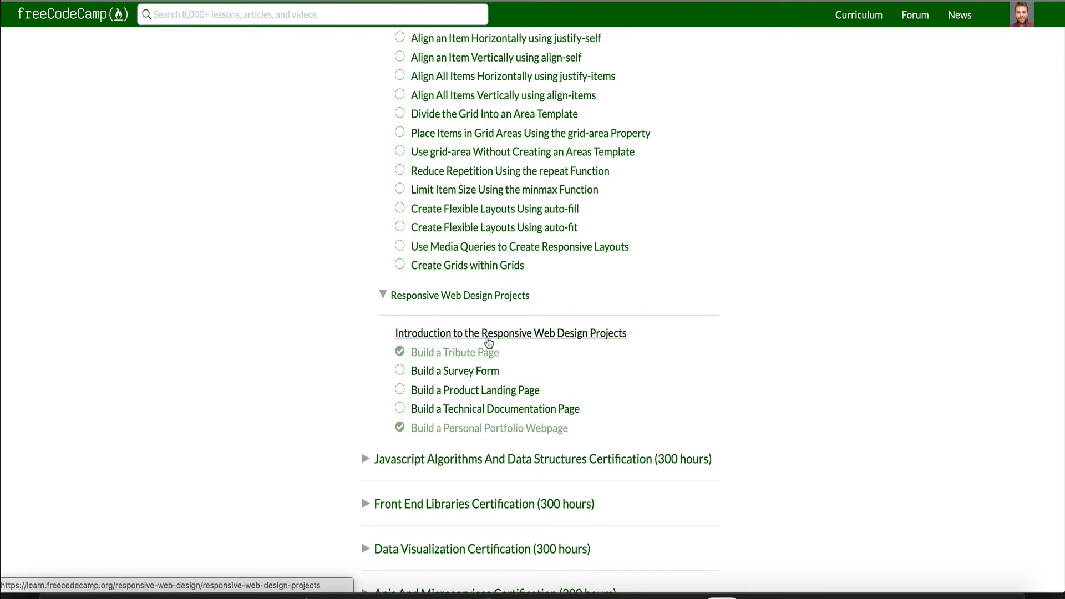
# Expand the Javascript Algorithms And Data Structures Certification section.
pyautogui.scroll(-3)
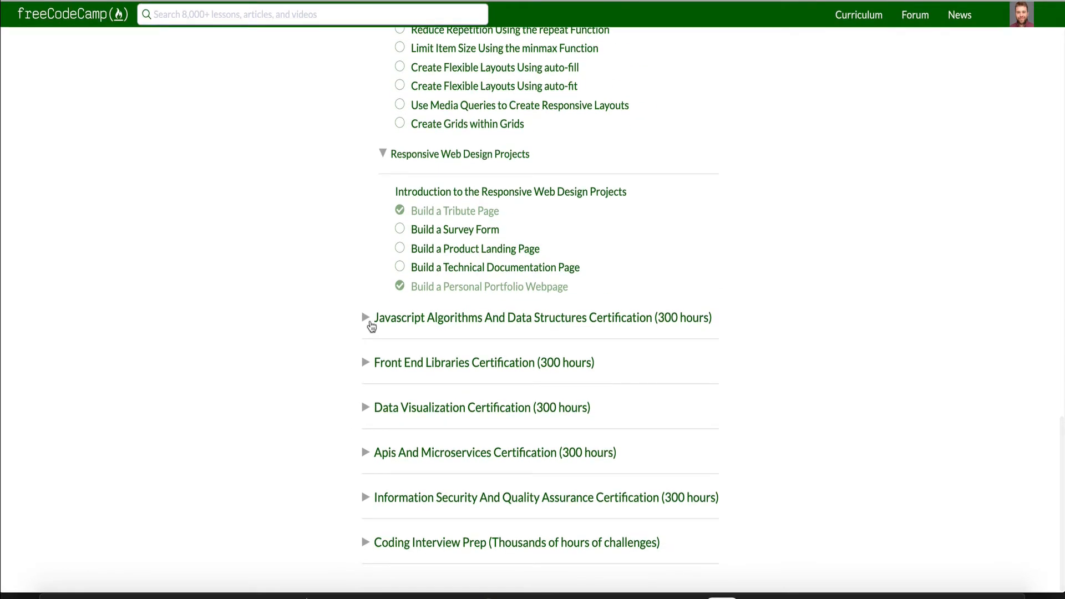
pyautogui.click(366, 317)
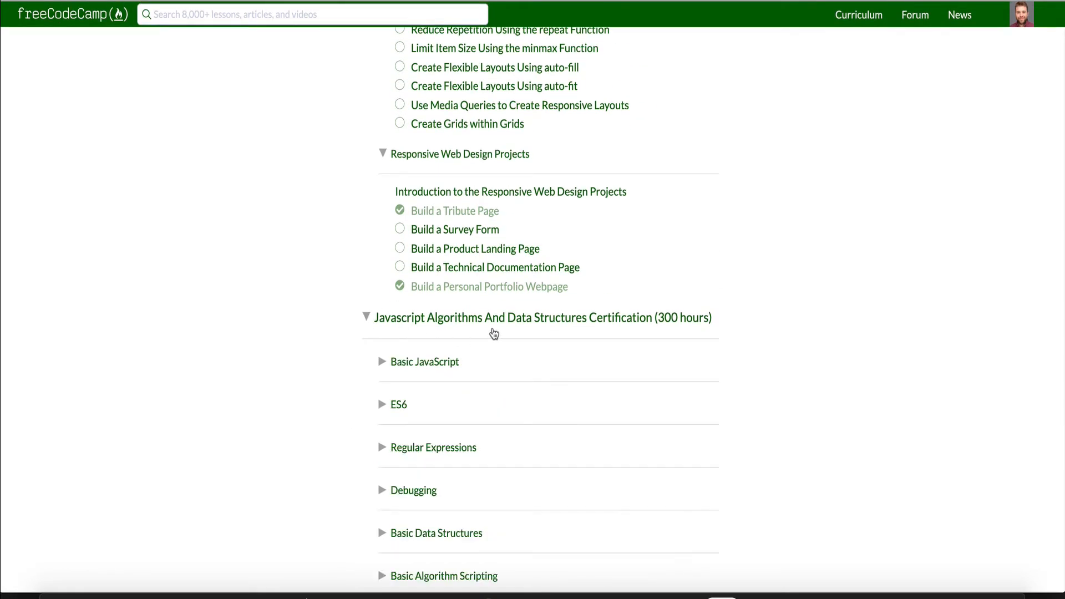
pyautogui.scroll(-3)
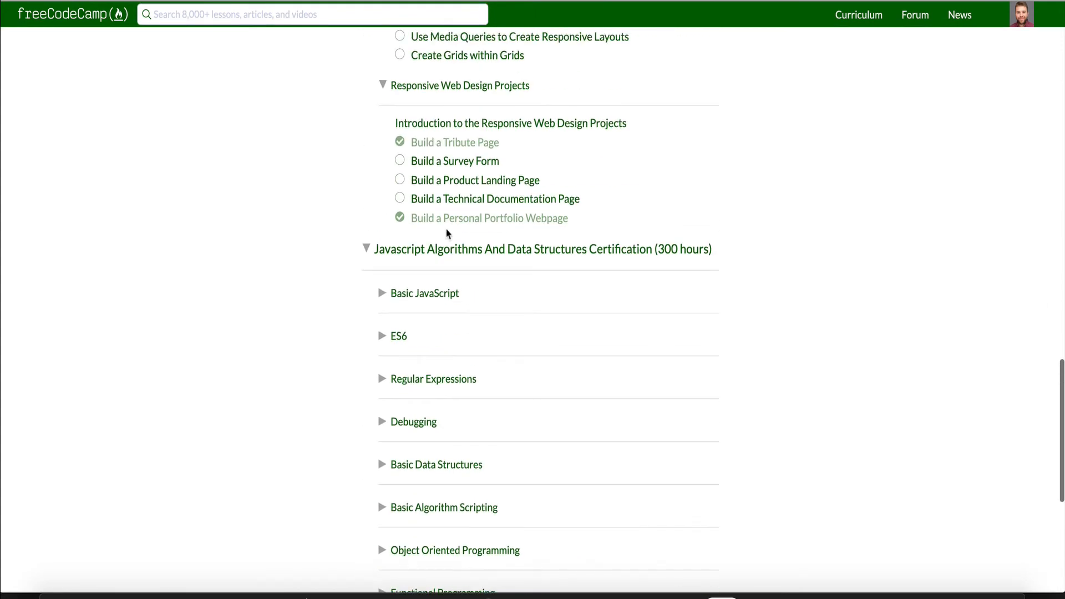
pyautogui.scroll(3)
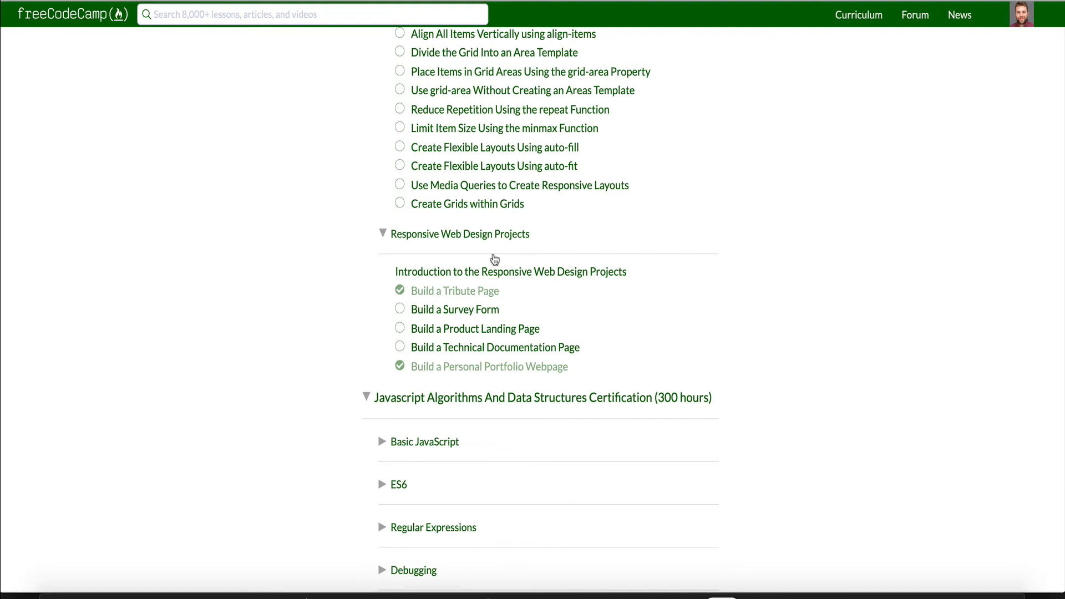
pyautogui.moveTo(493, 261)
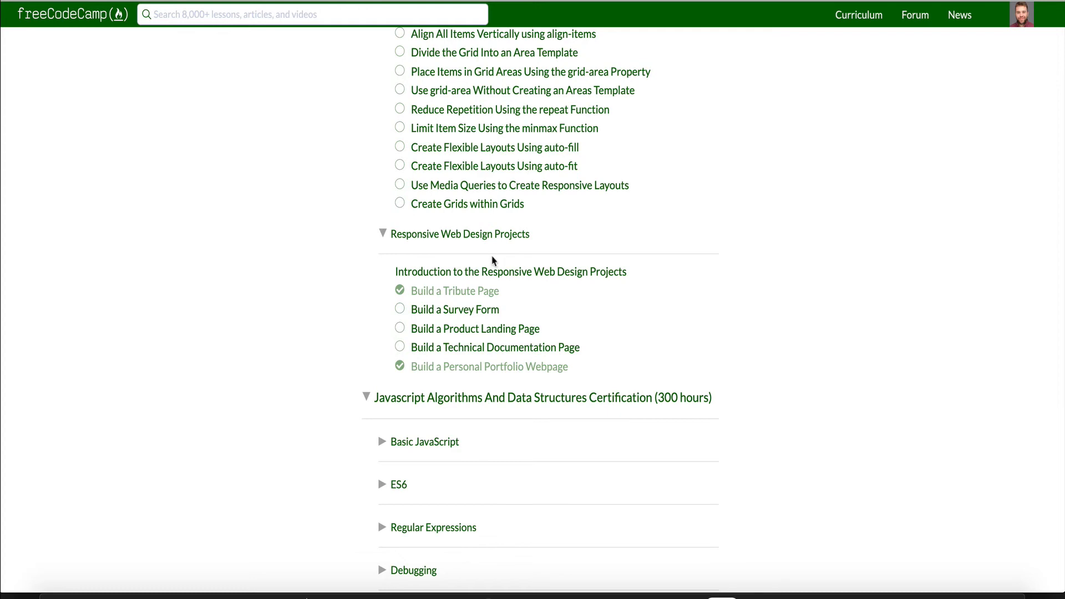
pyautogui.moveTo(491, 261)
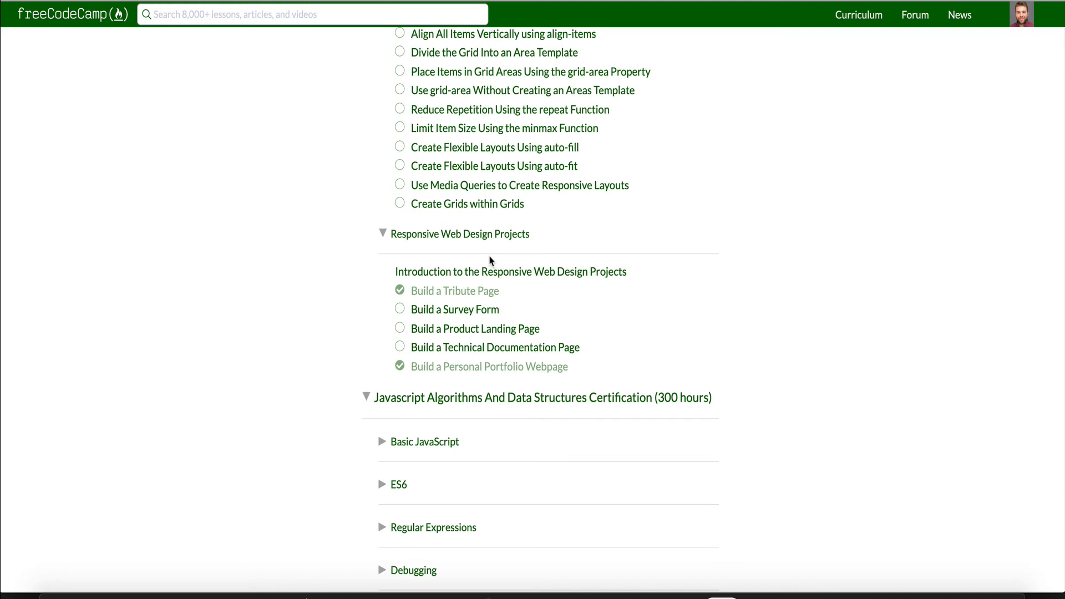
pyautogui.moveTo(605, 110)
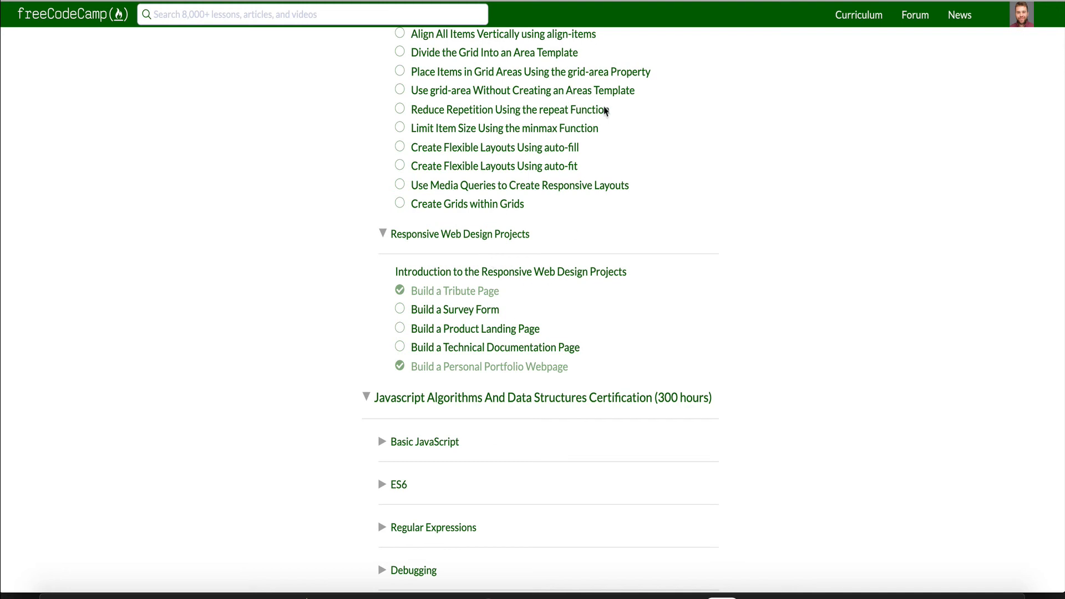